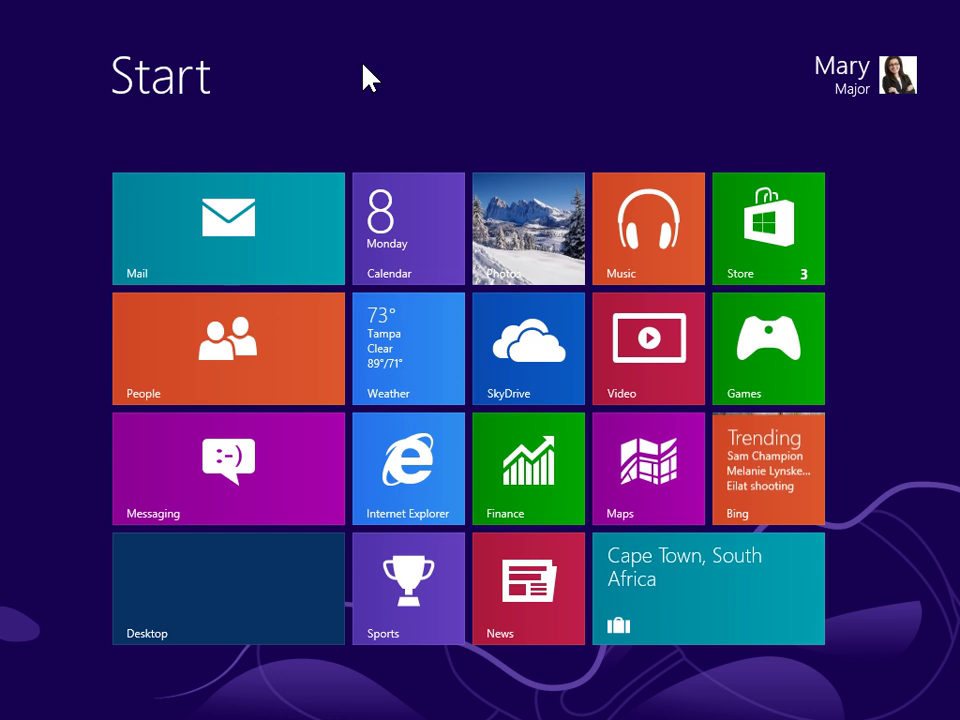
pyautogui.moveTo(948, 38)
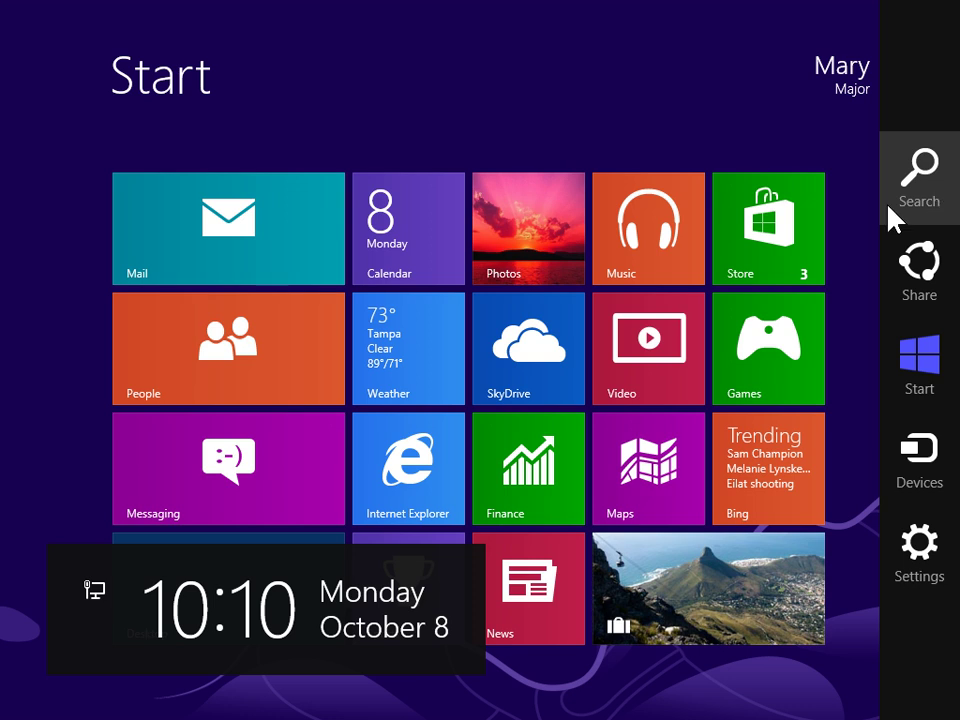
# Show the full Apps list of installed programs from the Start screen
pyautogui.click(918, 170)
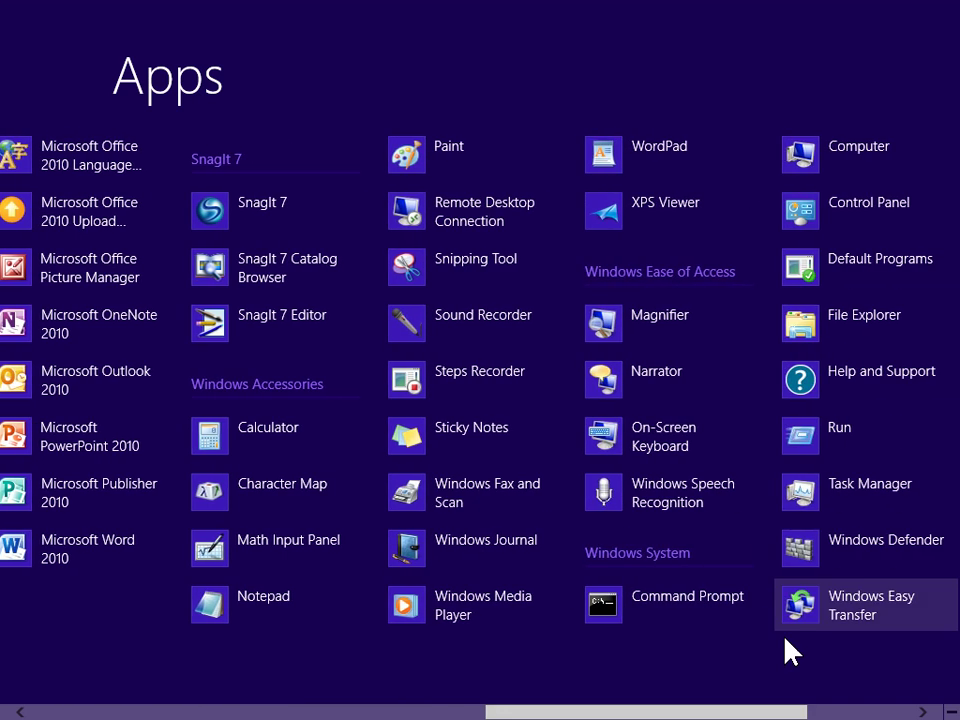
# Go from Control Panel through System and Security, System and Advanced system settings to Performance Options
pyautogui.click(868, 201)
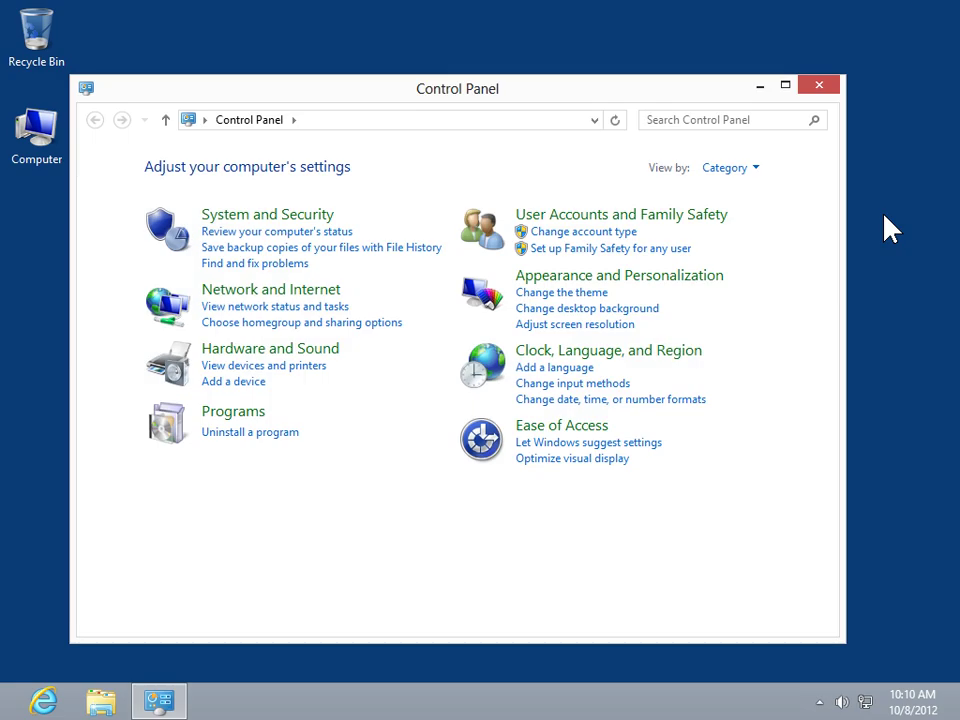
pyautogui.moveTo(267, 214)
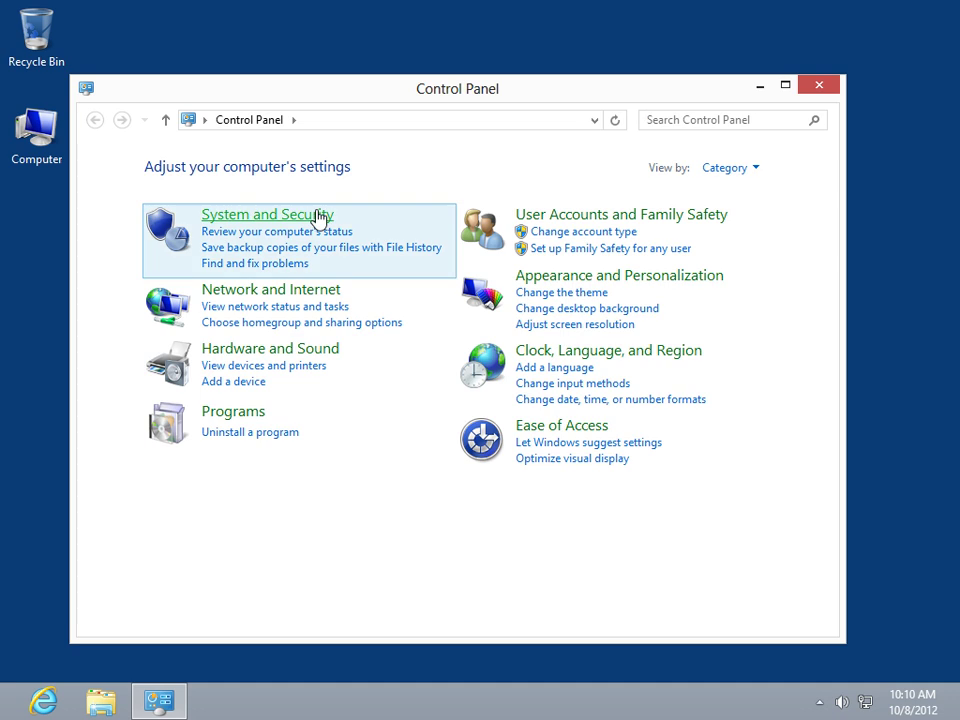
pyautogui.click(267, 214)
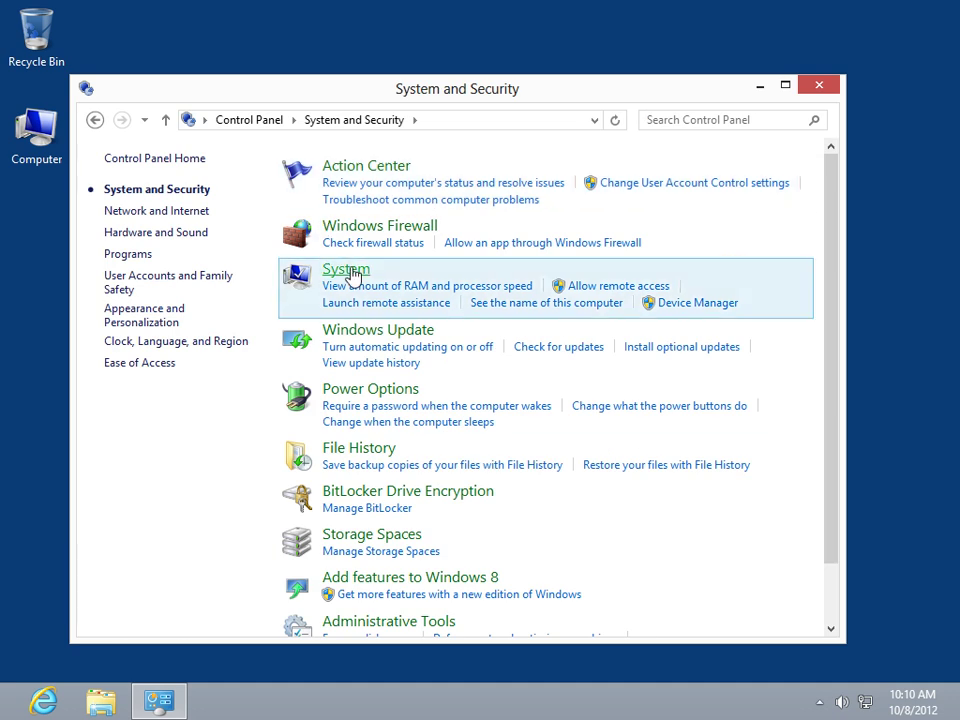
pyautogui.click(346, 269)
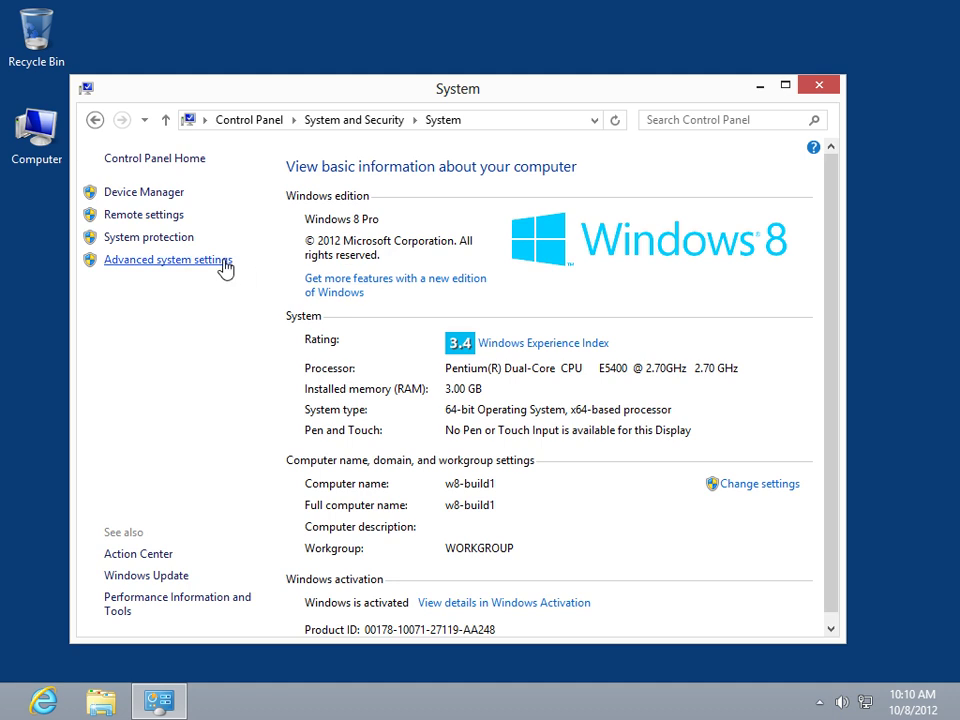
pyautogui.click(167, 259)
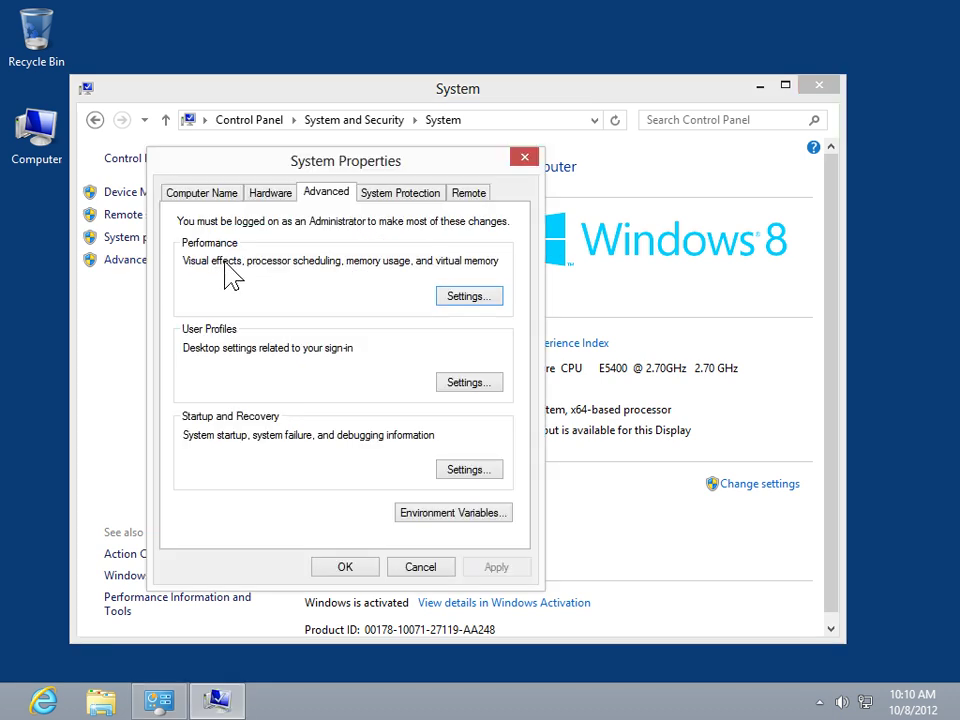
pyautogui.moveTo(330, 215)
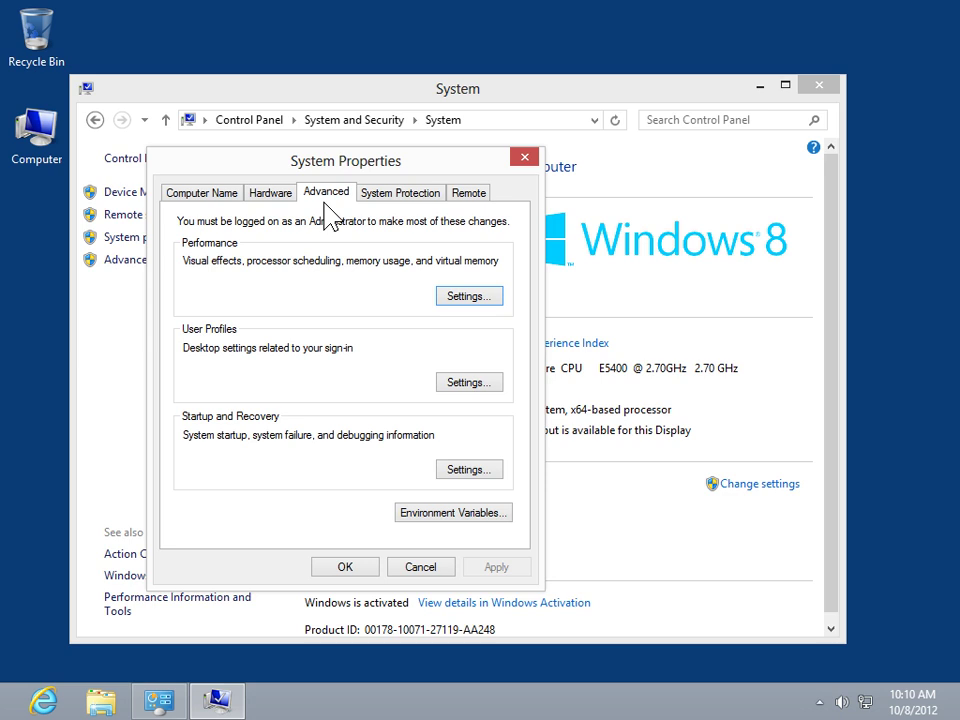
pyautogui.moveTo(417, 260)
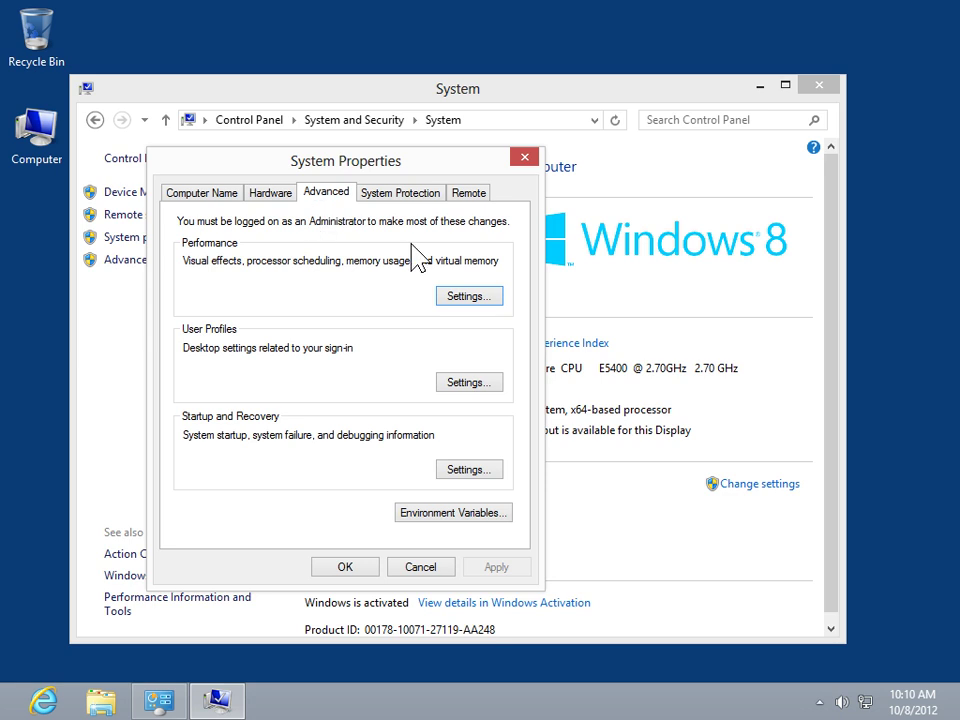
pyautogui.click(467, 295)
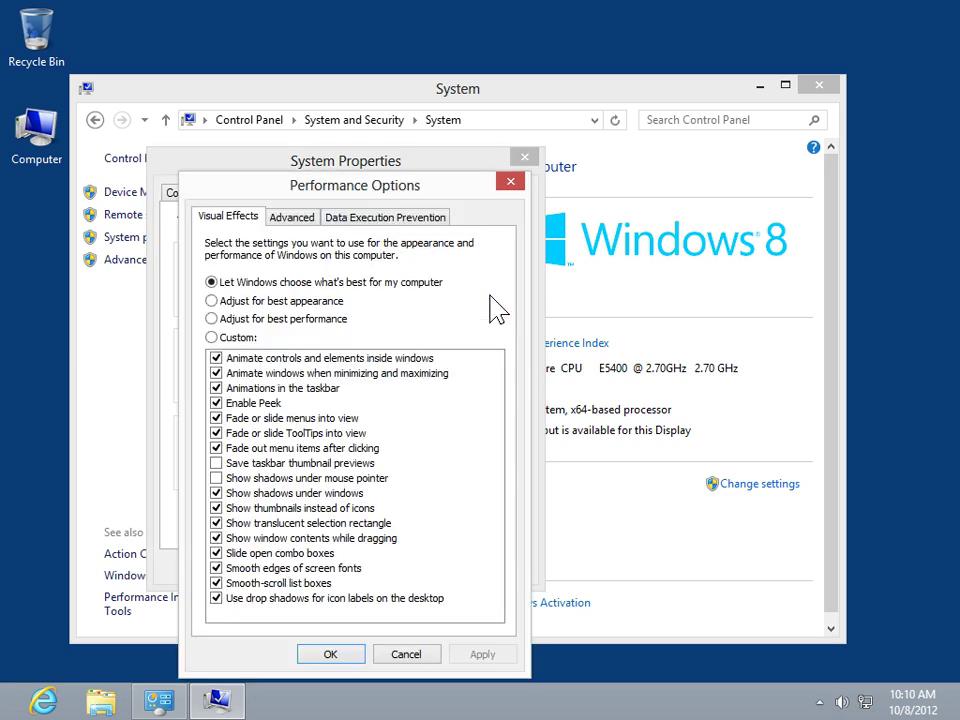
pyautogui.moveTo(456, 240)
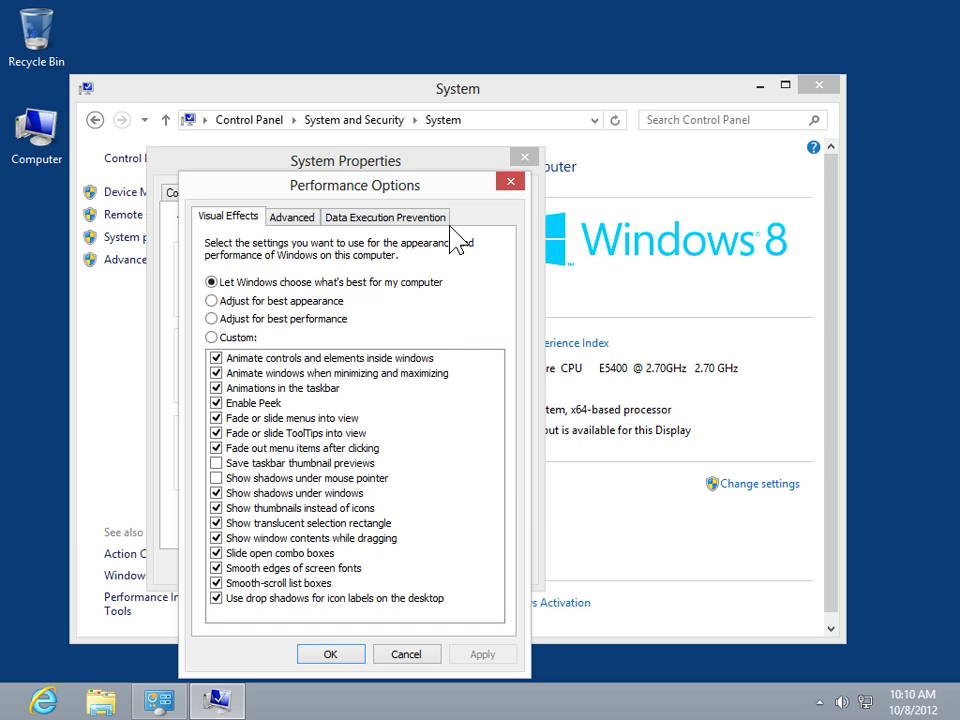
# Switch Performance Options to the Data Execution Prevention tab
pyautogui.click(385, 217)
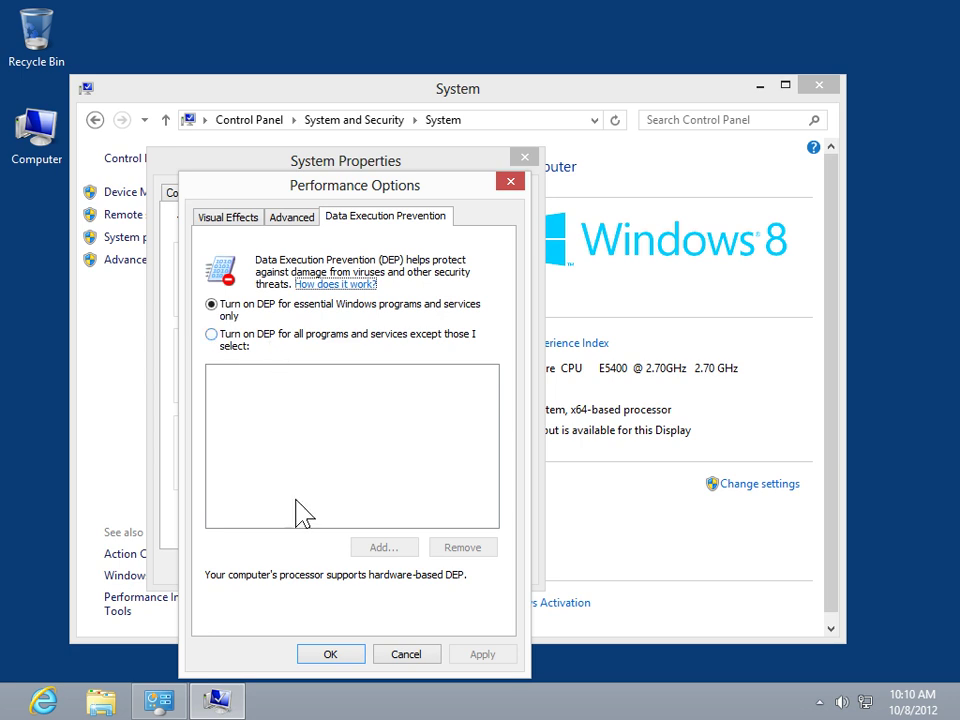
# Cancel Performance Options and System Properties without saving changes
pyautogui.click(330, 653)
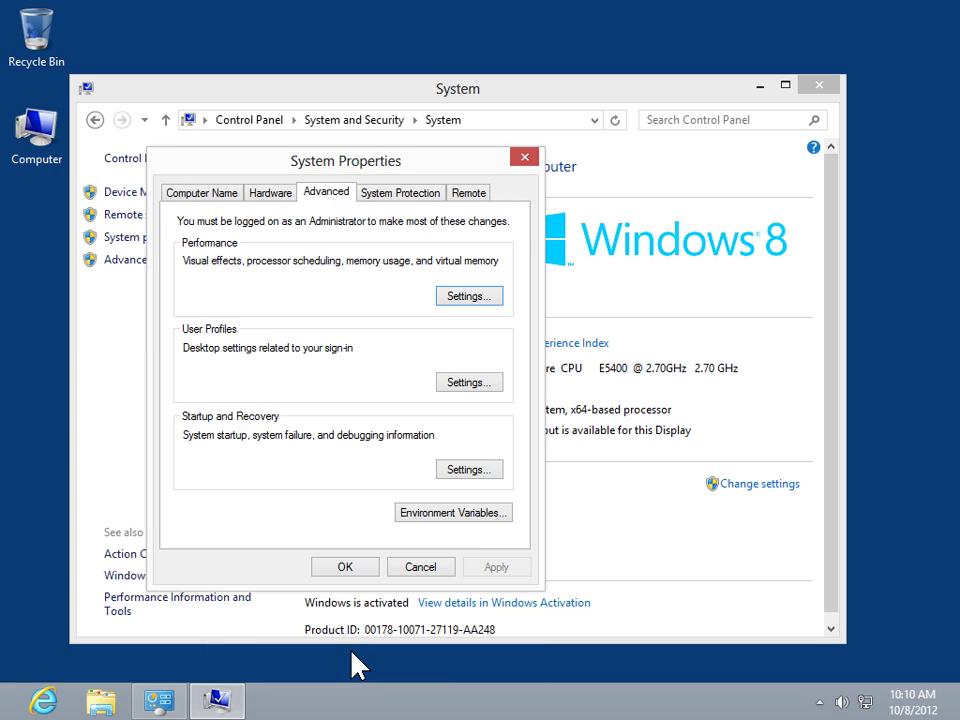
pyautogui.click(419, 566)
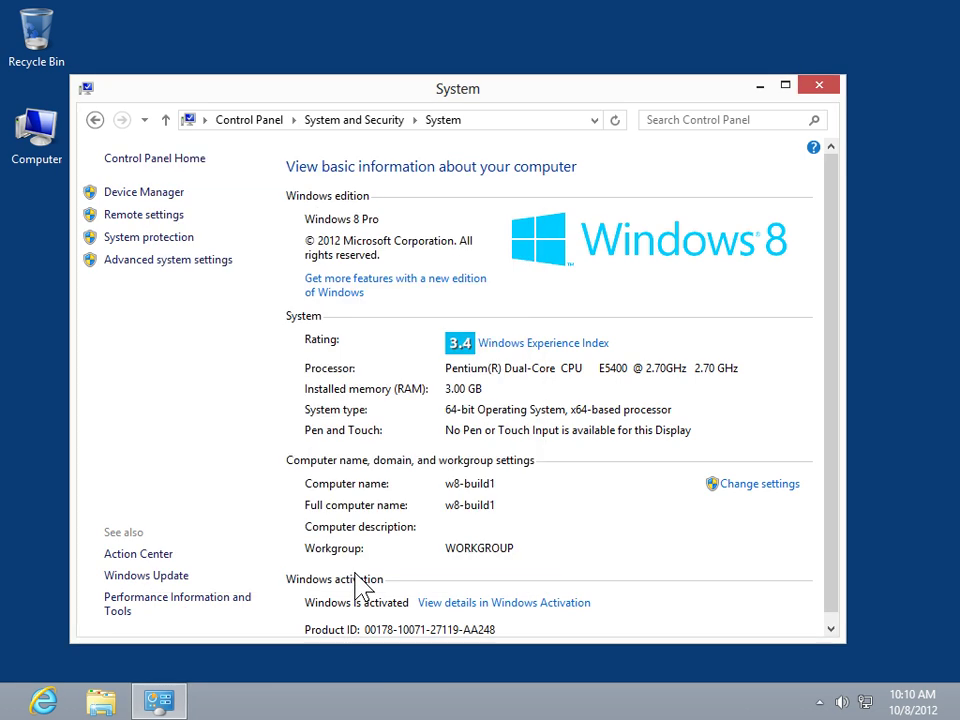
pyautogui.moveTo(410, 582)
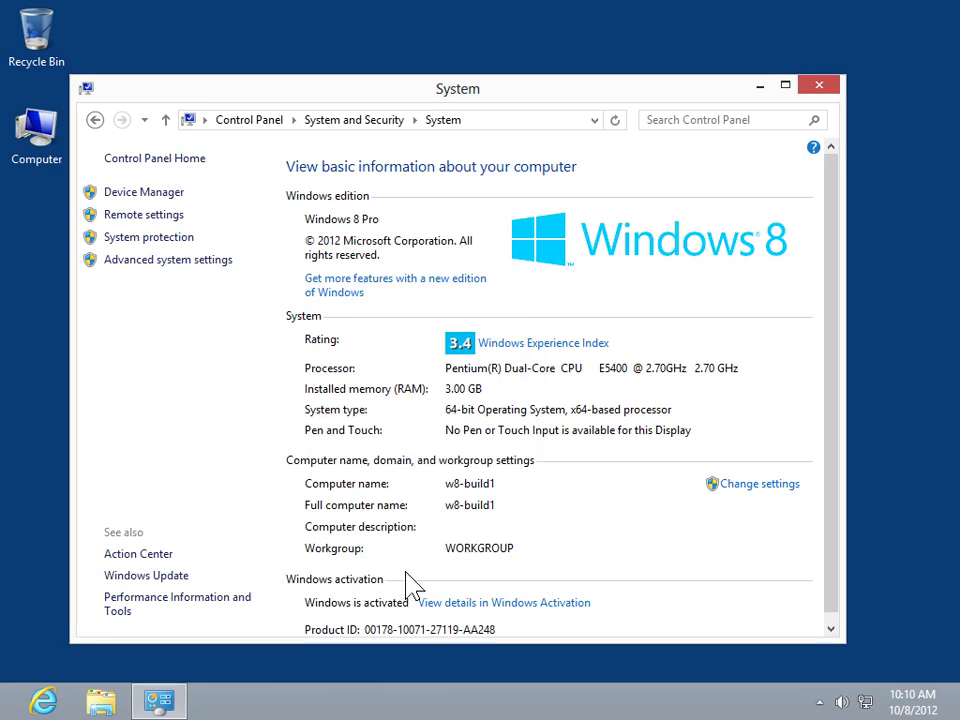